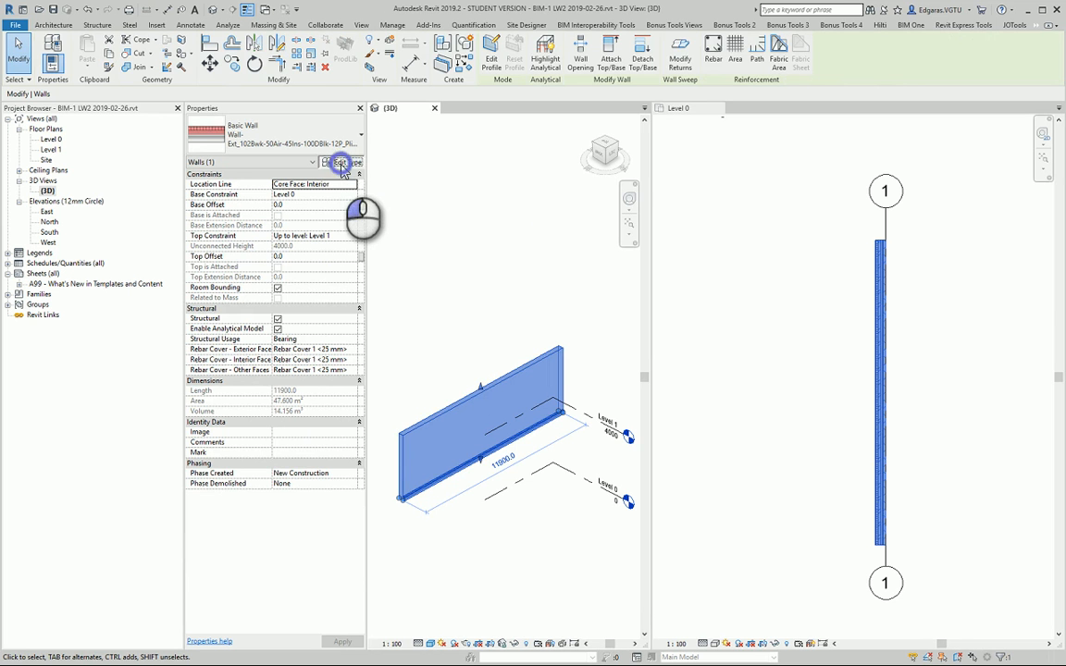
Step: Bring up the selected exterior wall's Type Properties with the layer preview expanded
left_click(341, 163)
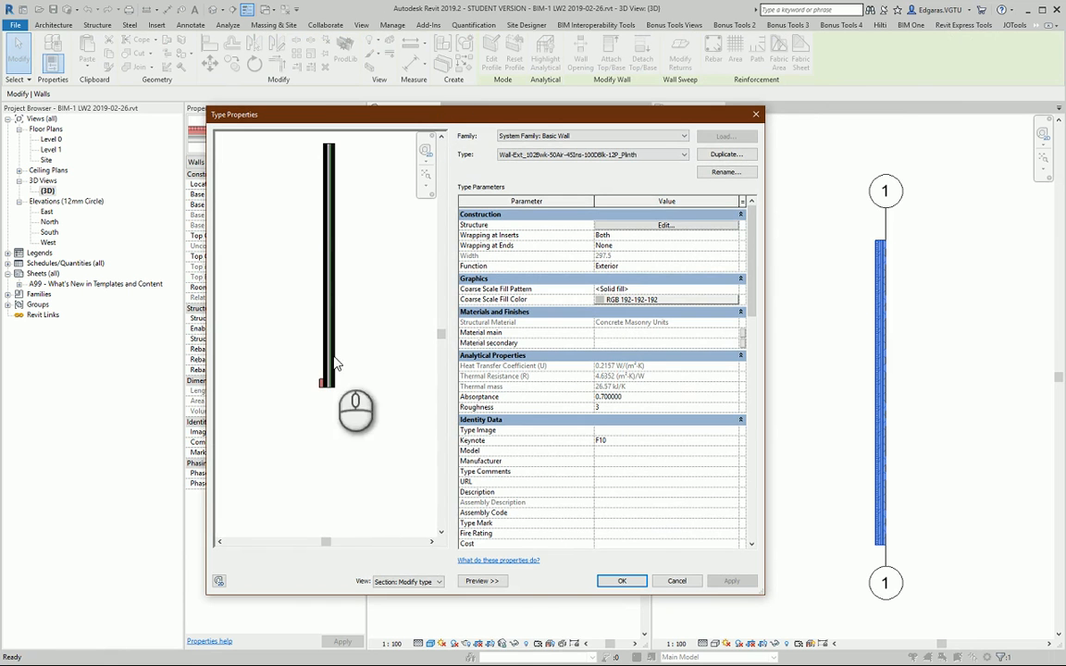
left_click(481, 581)
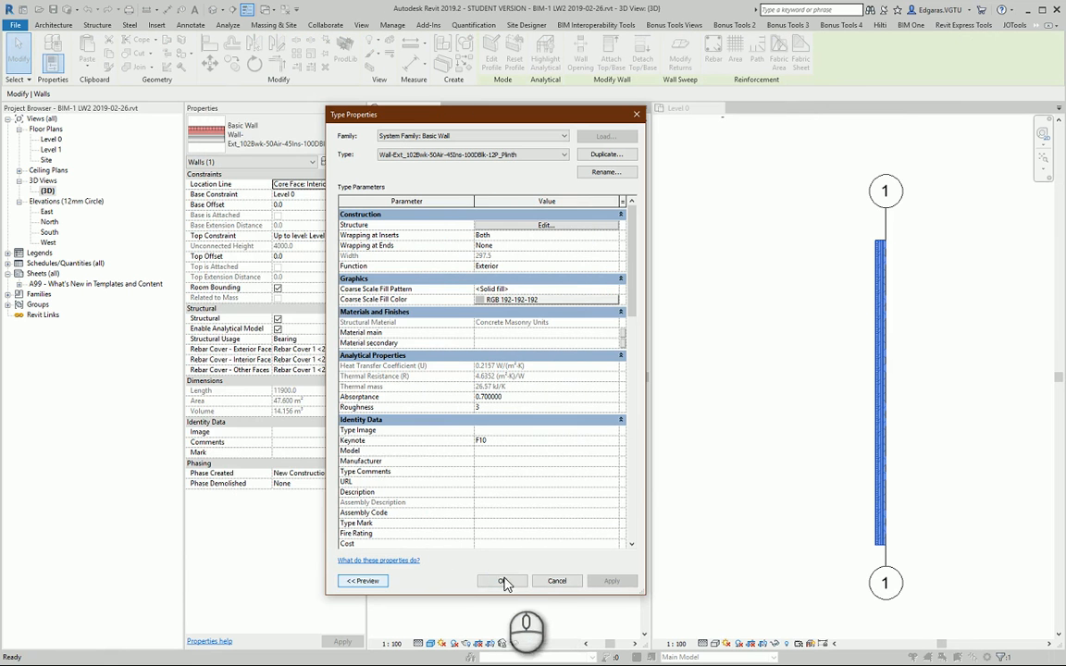
left_click(363, 580)
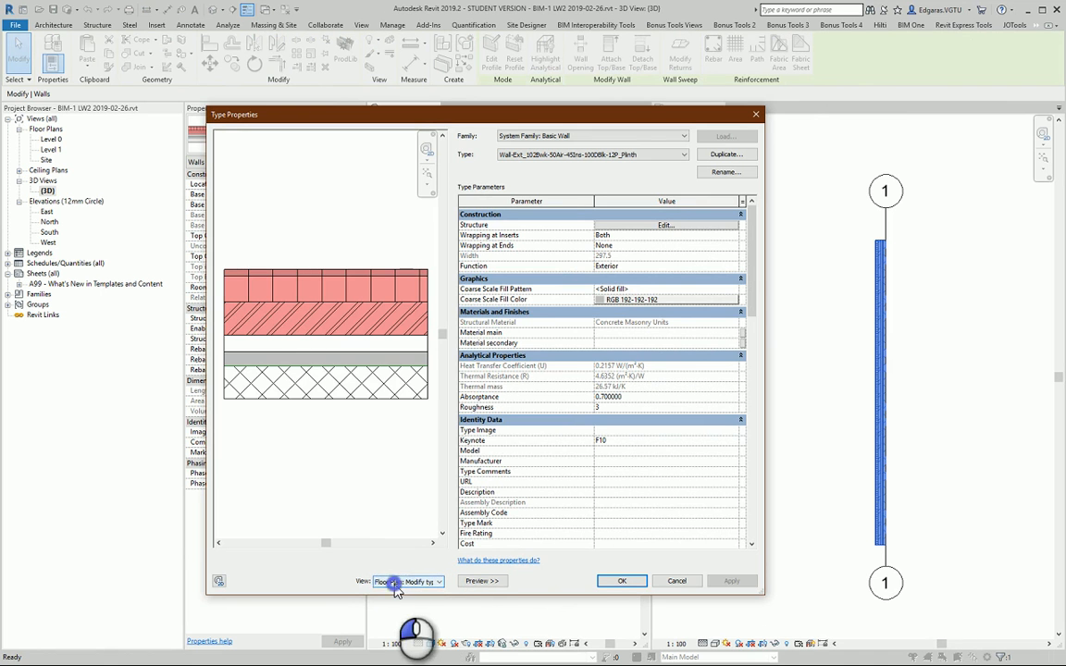
Step: Switch the preview to Floor Plan and scroll through identity, IFC and general parameter groups
left_click(407, 581)
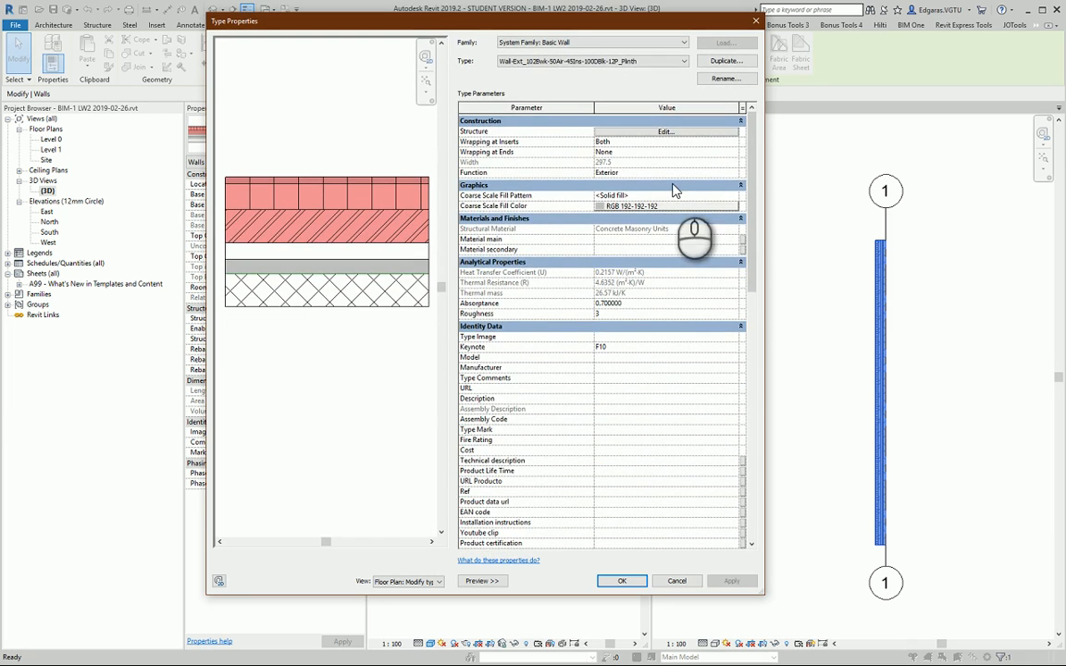
scroll("down", 3)
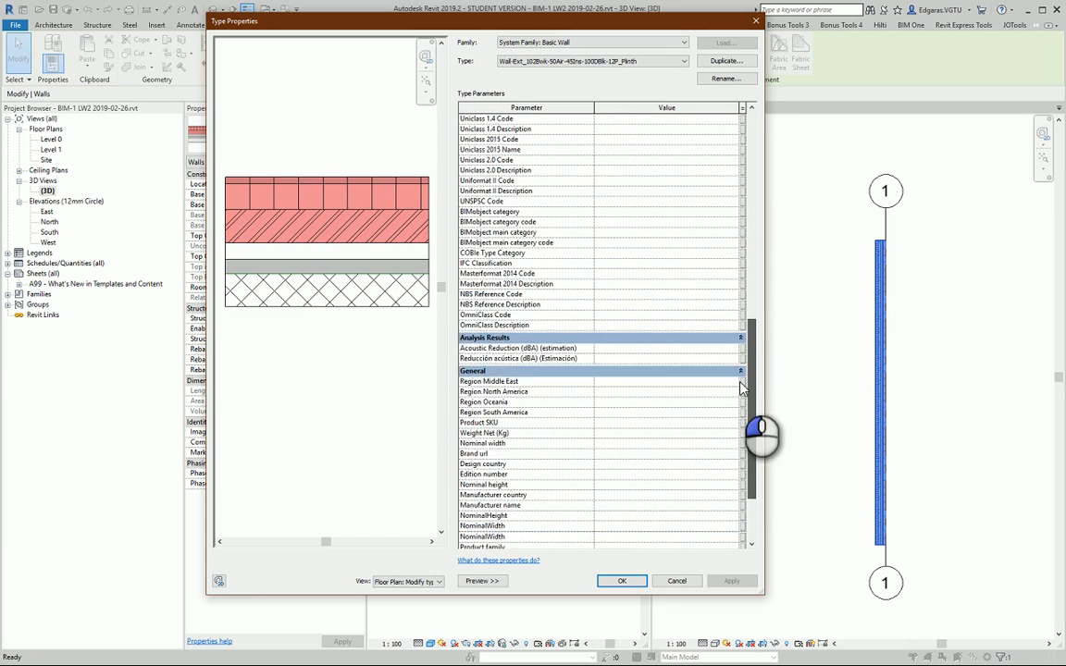
scroll("down", 3)
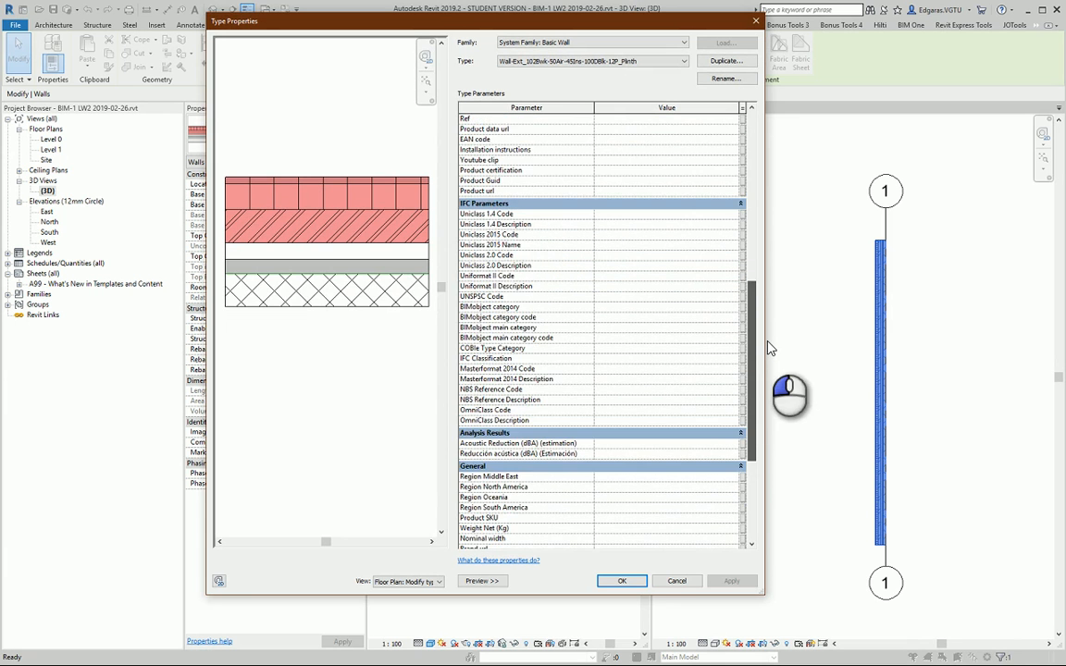
scroll("down", 3)
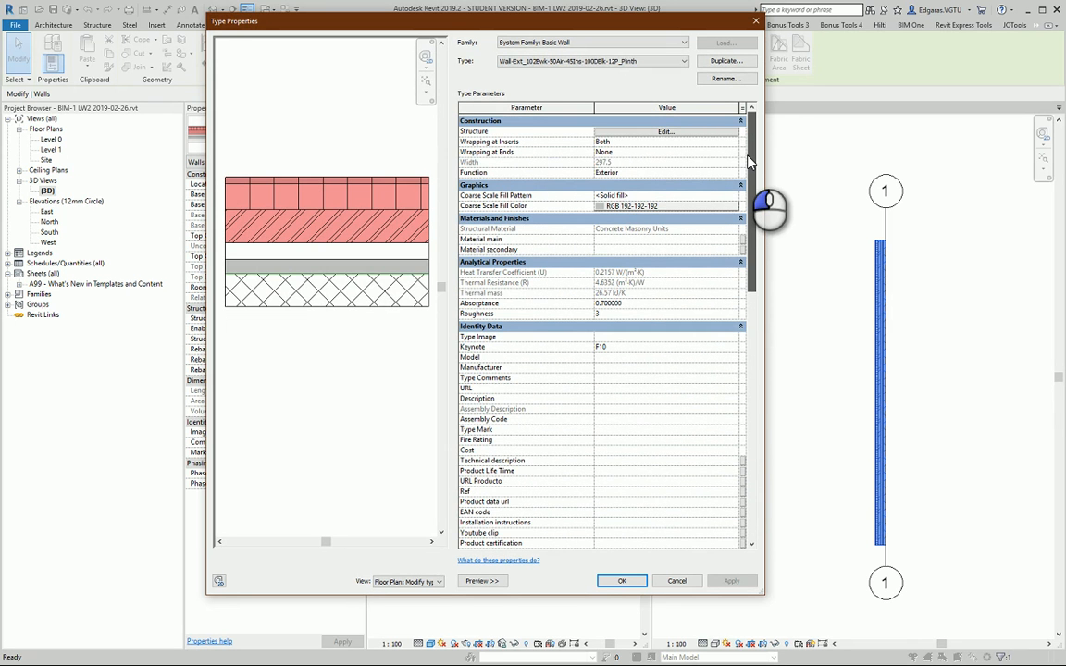
scroll("down", 3)
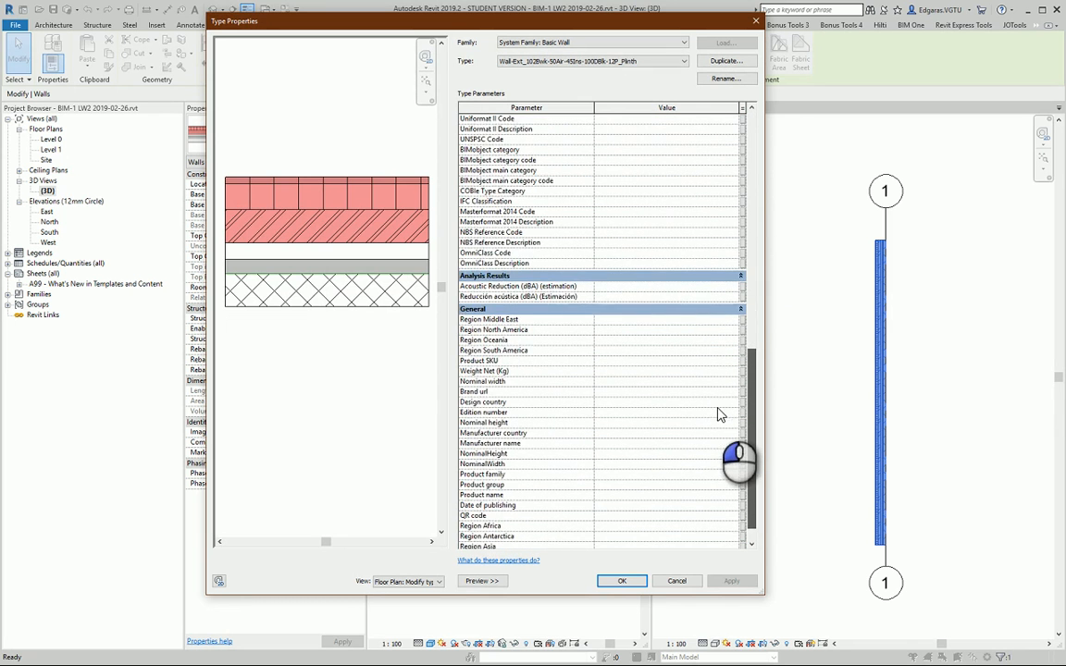
scroll("down", 3)
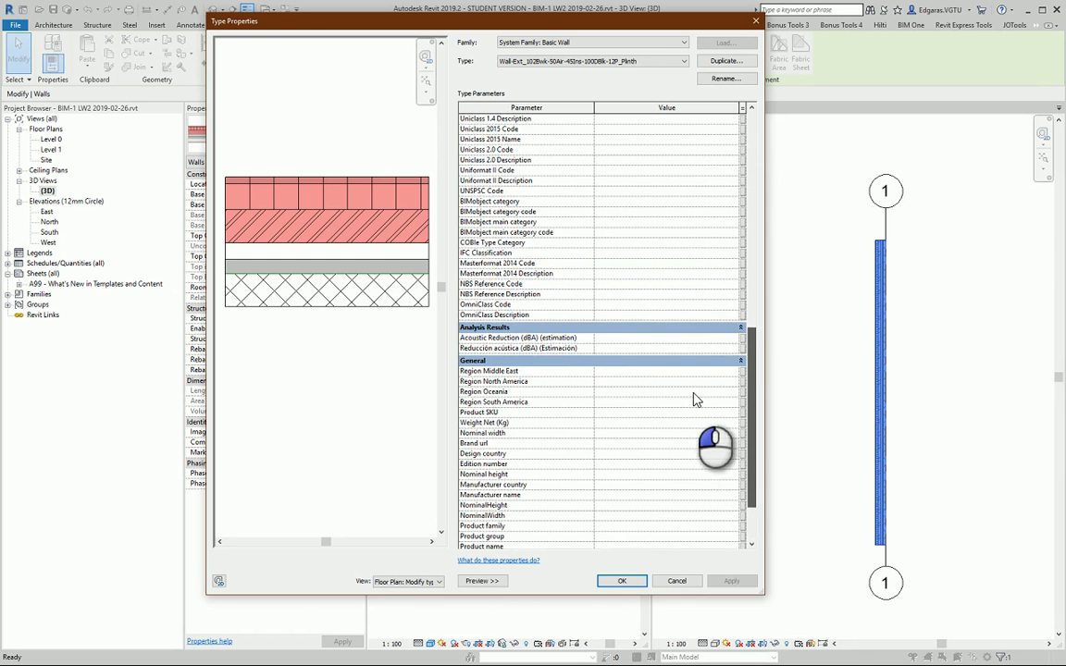
scroll("down", 3)
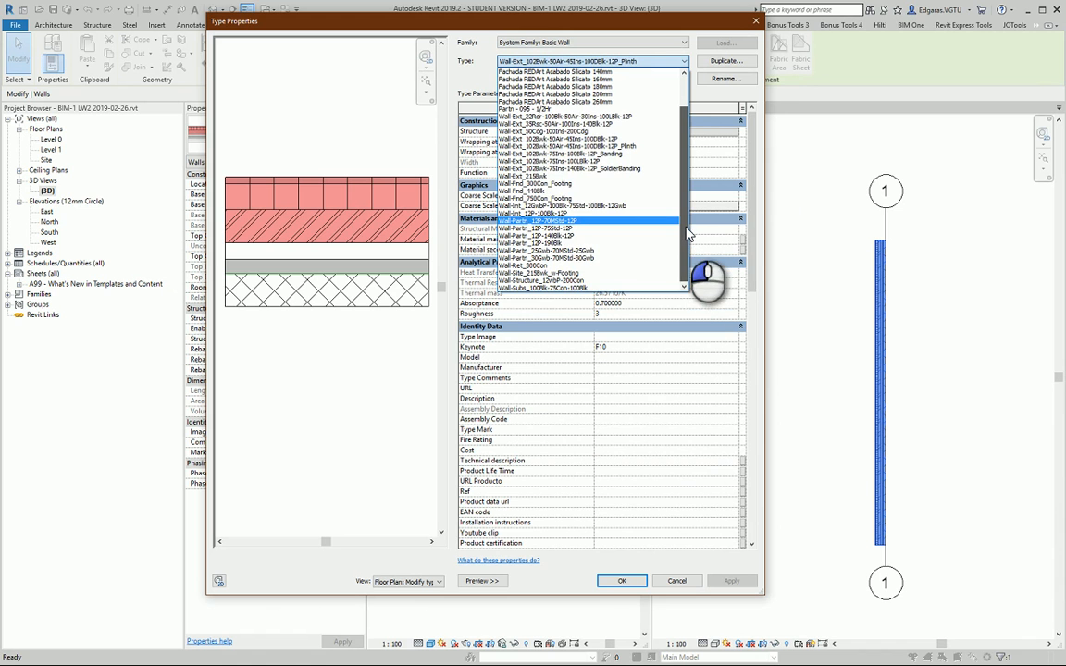
left_click(588, 221)
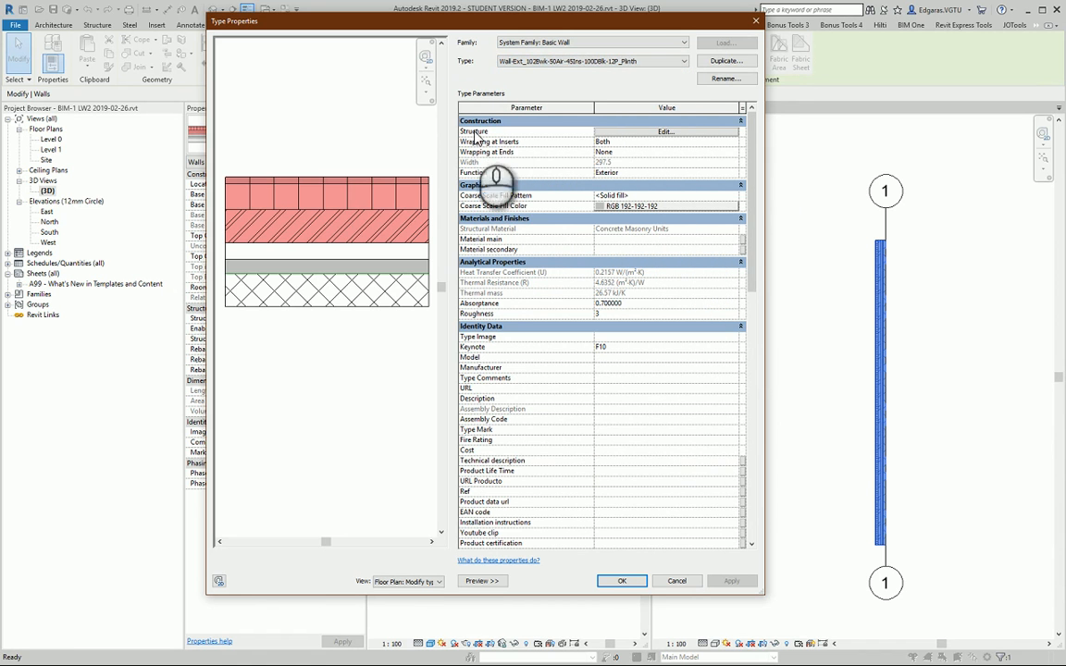
mouse_move(522, 241)
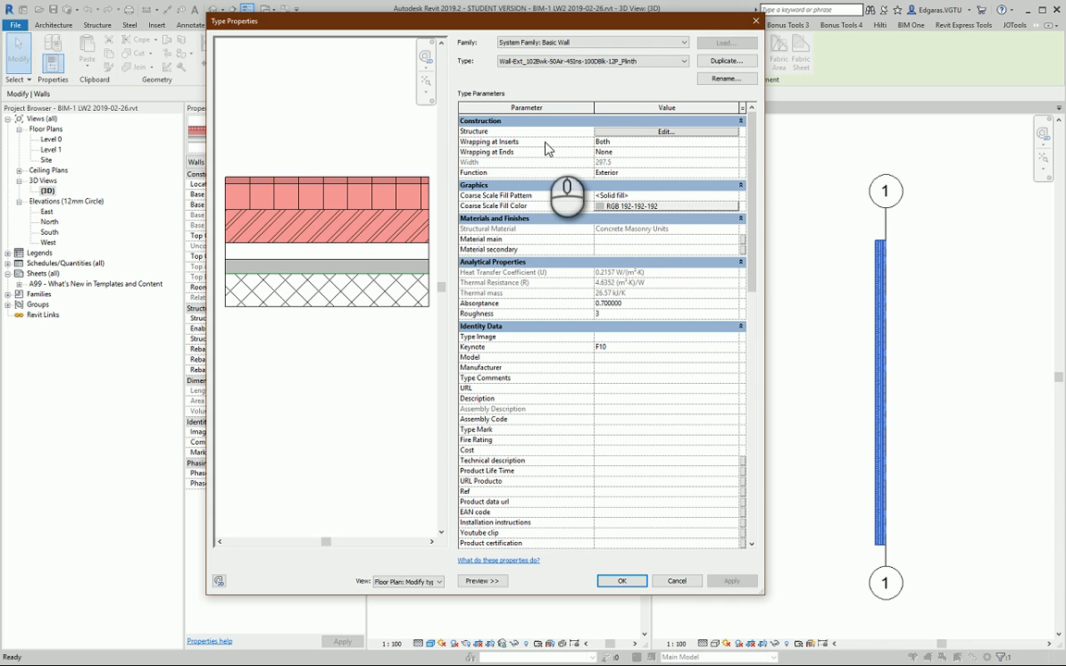
mouse_move(546, 141)
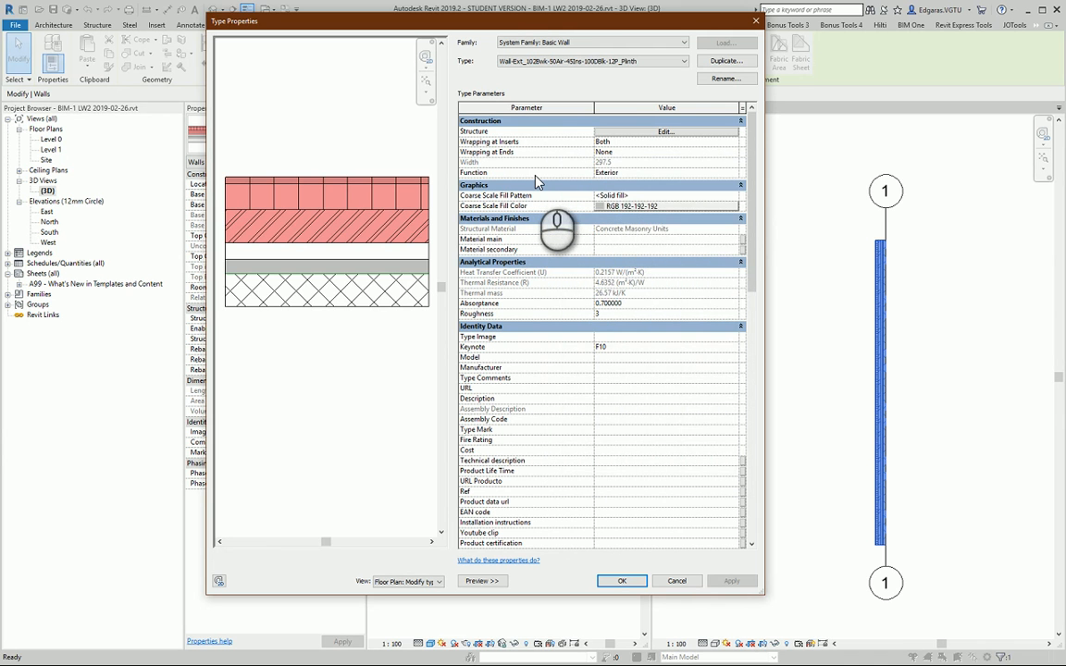
mouse_move(537, 179)
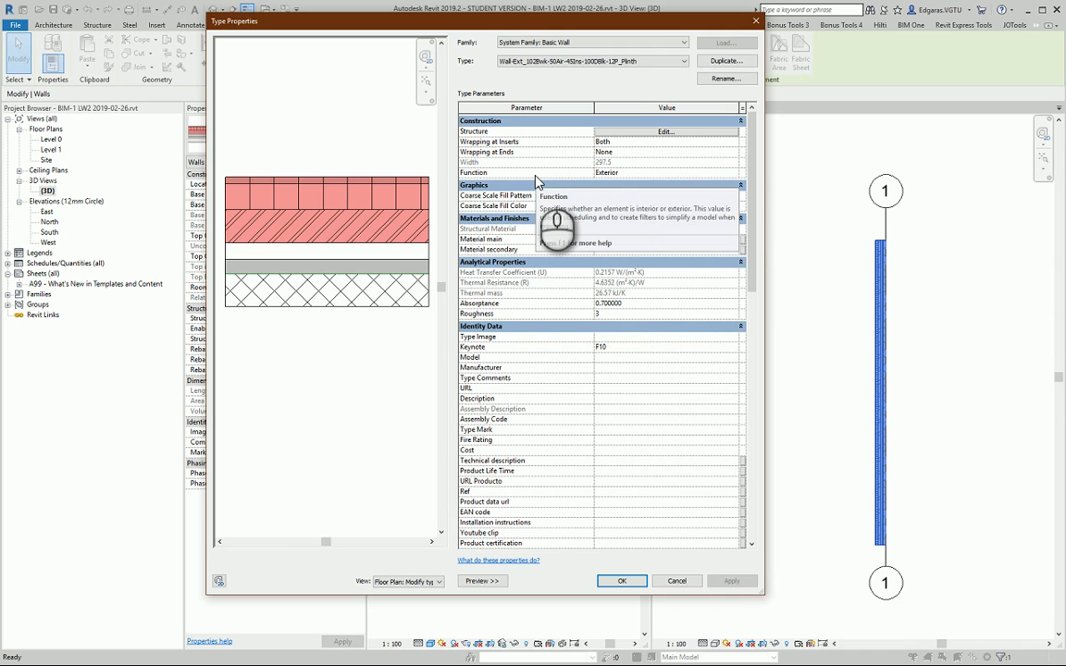
left_click(728, 174)
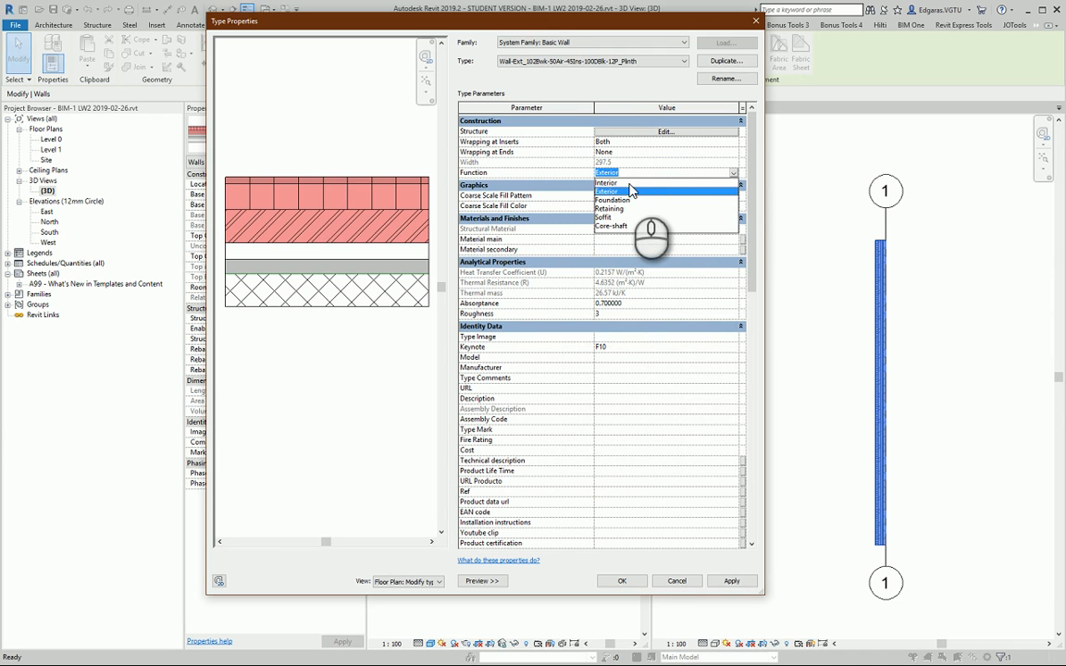
mouse_move(644, 204)
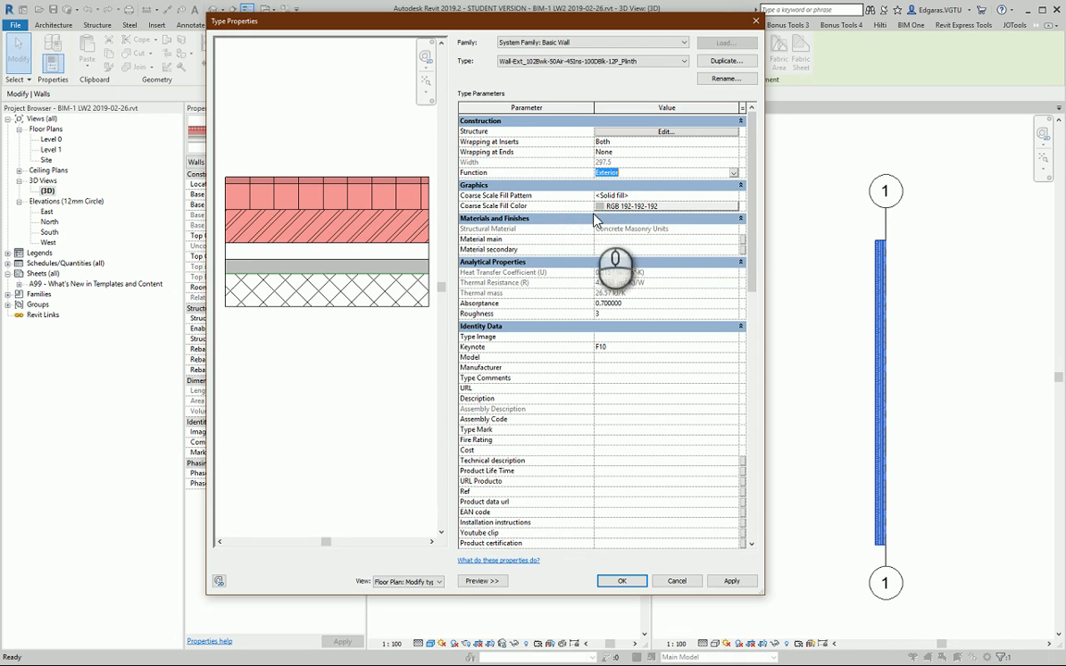
mouse_move(555, 205)
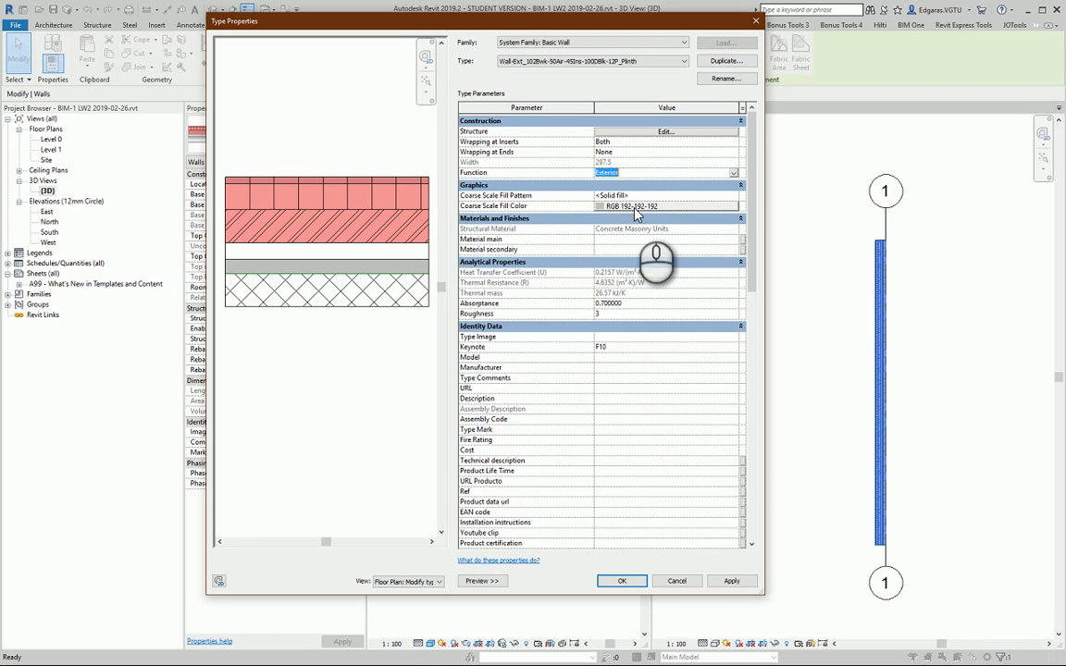
mouse_move(536, 219)
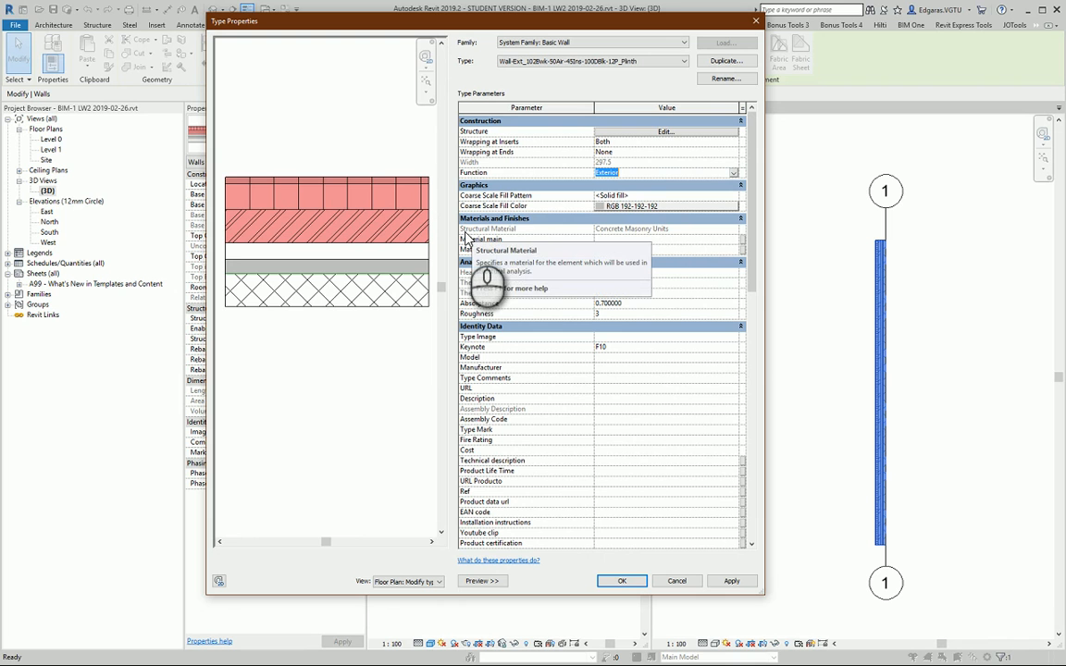
mouse_move(625, 239)
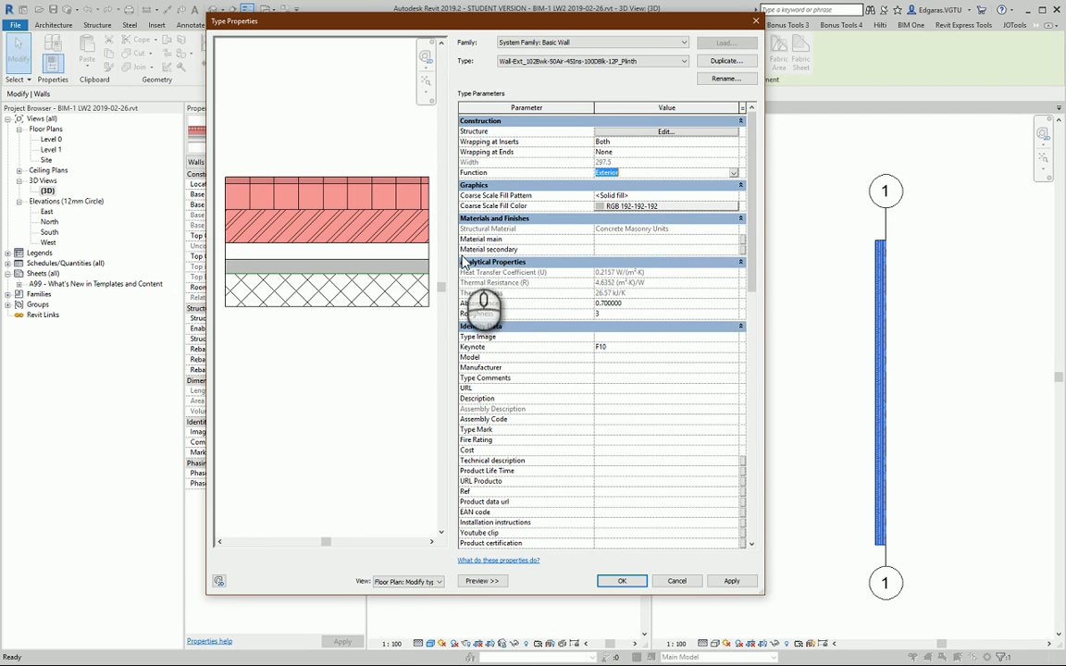
mouse_move(488, 250)
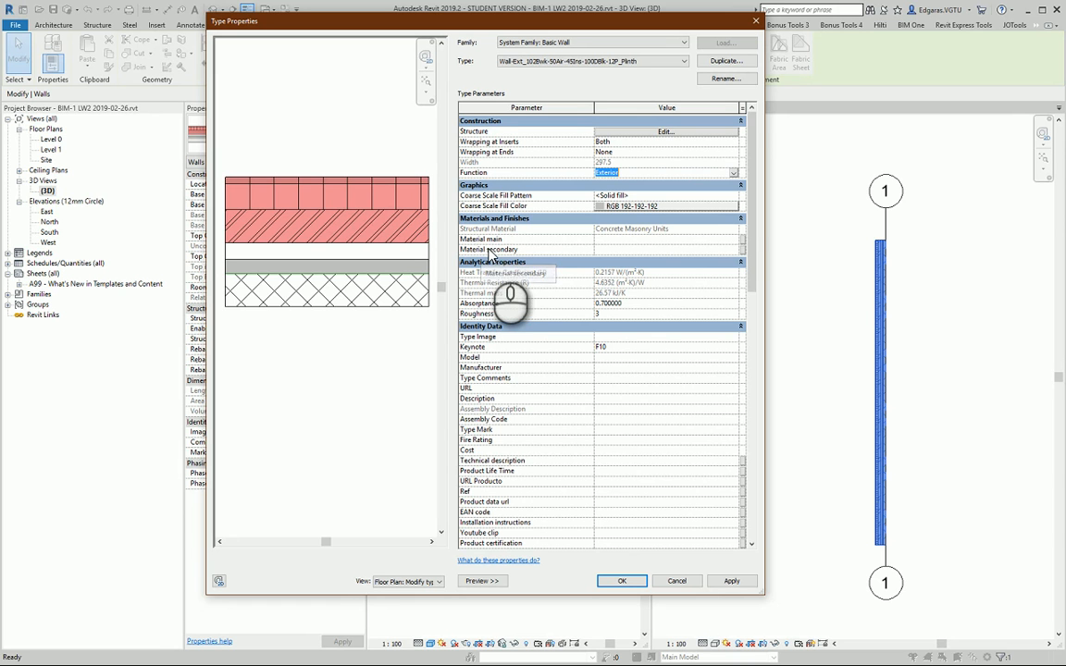
mouse_move(490, 249)
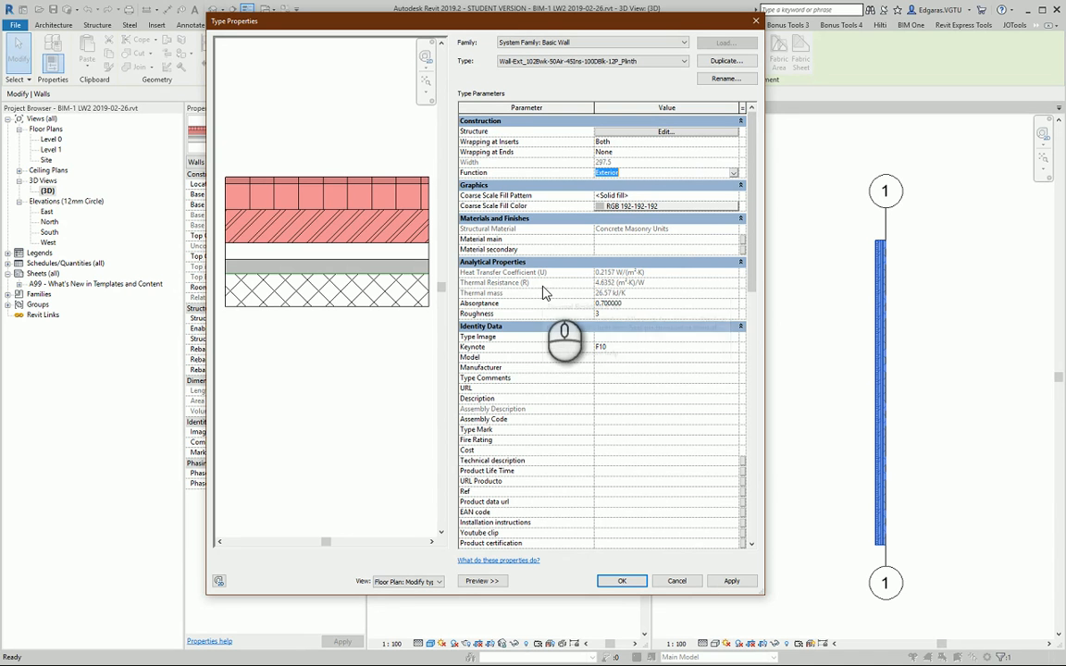
mouse_move(638, 337)
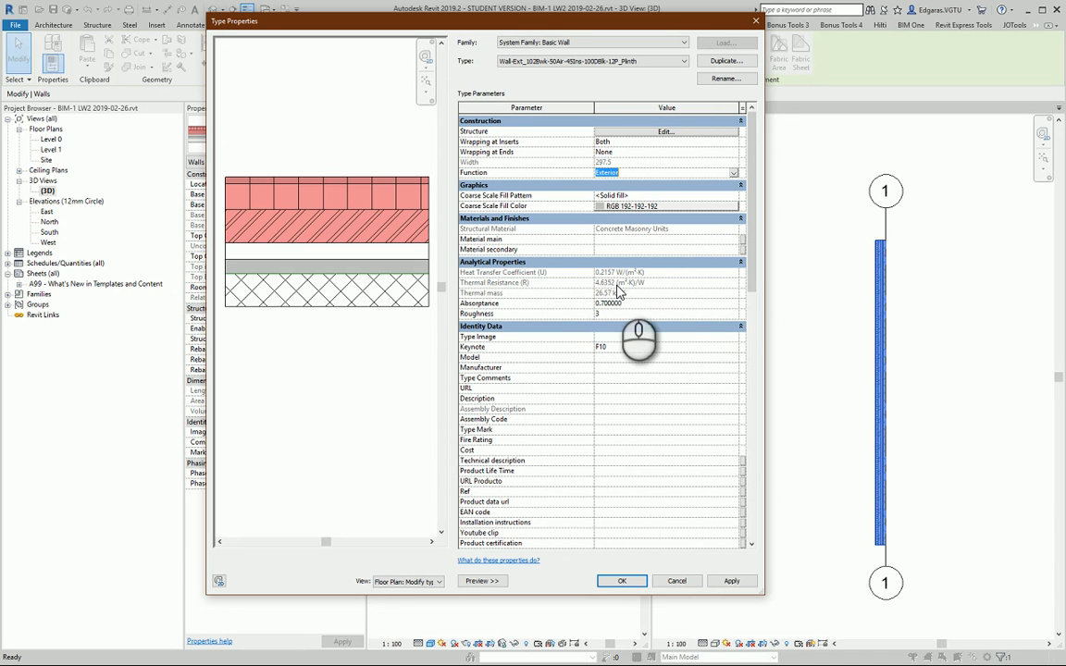
mouse_move(536, 297)
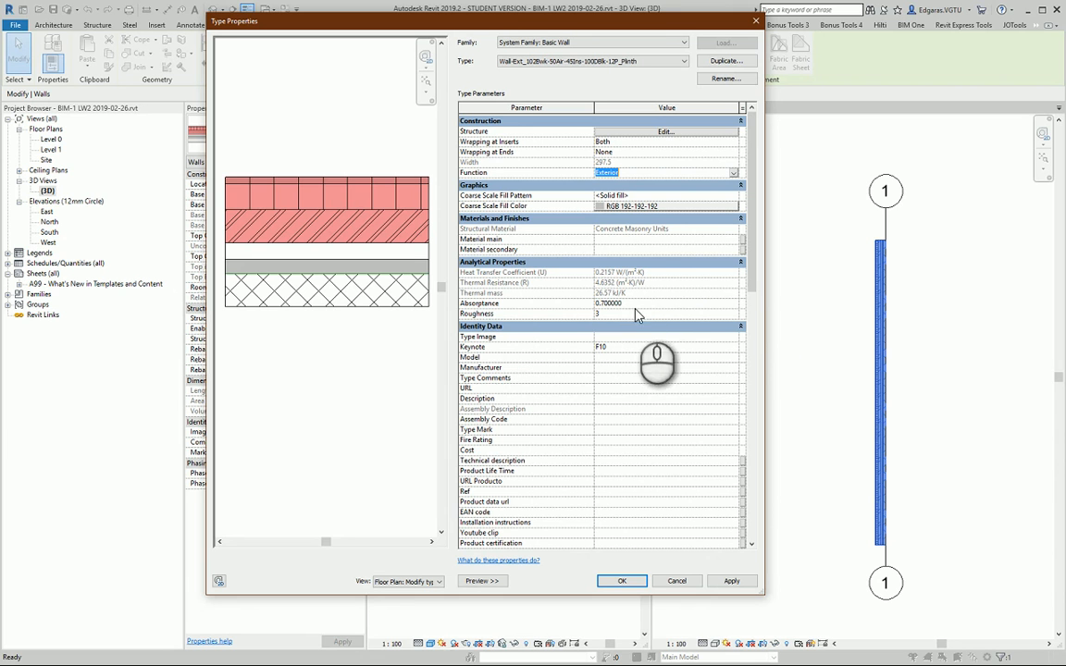
scroll("down", 3)
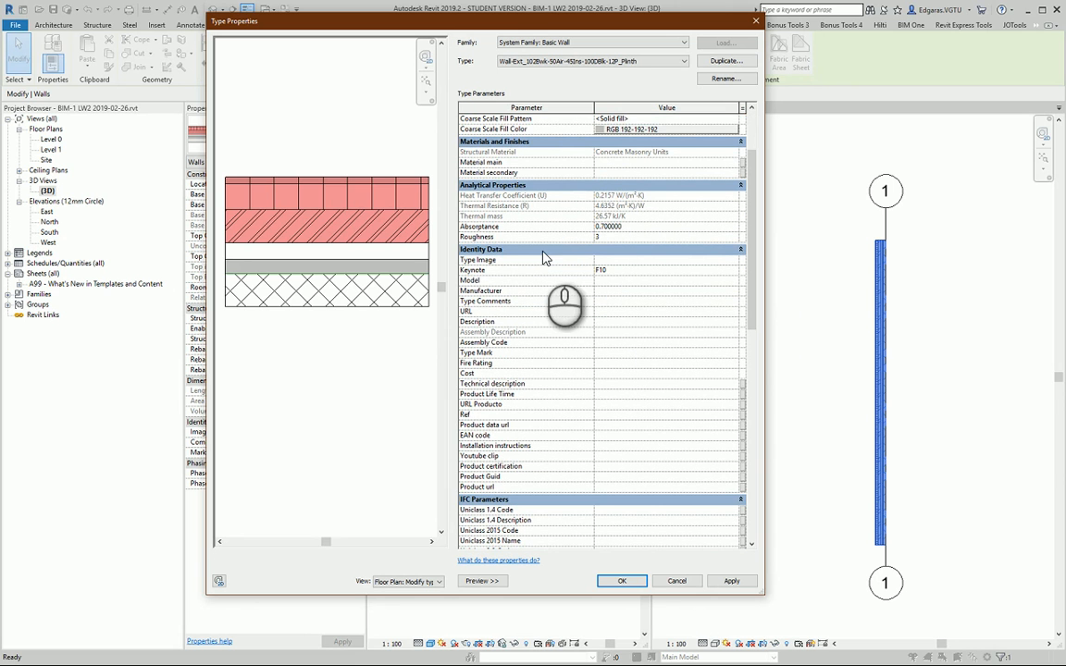
mouse_move(491, 268)
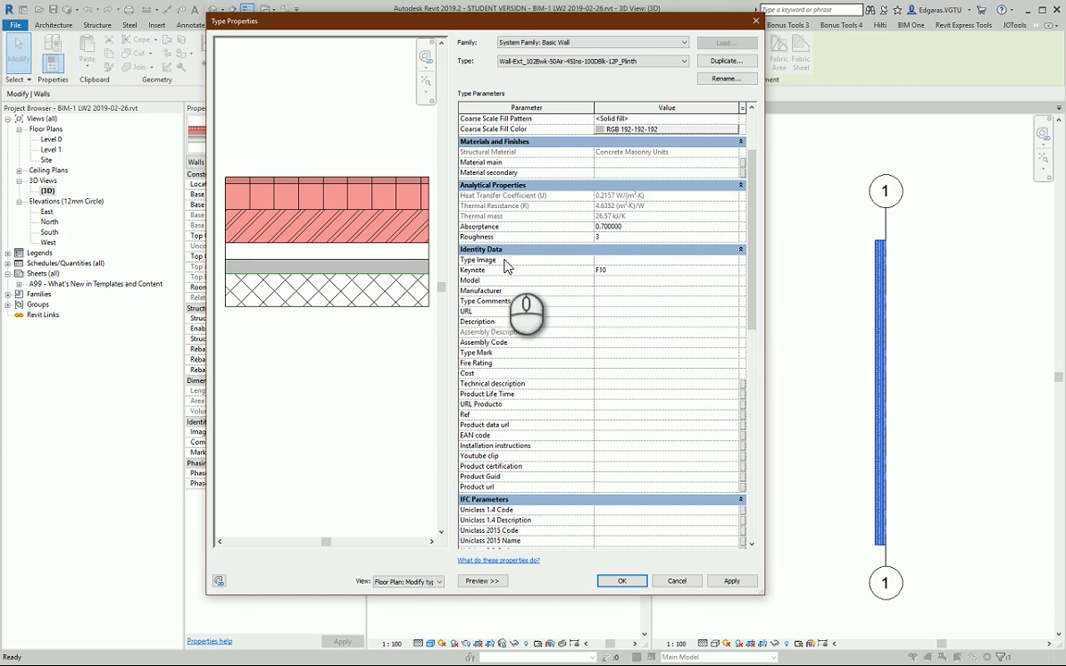
mouse_move(496, 282)
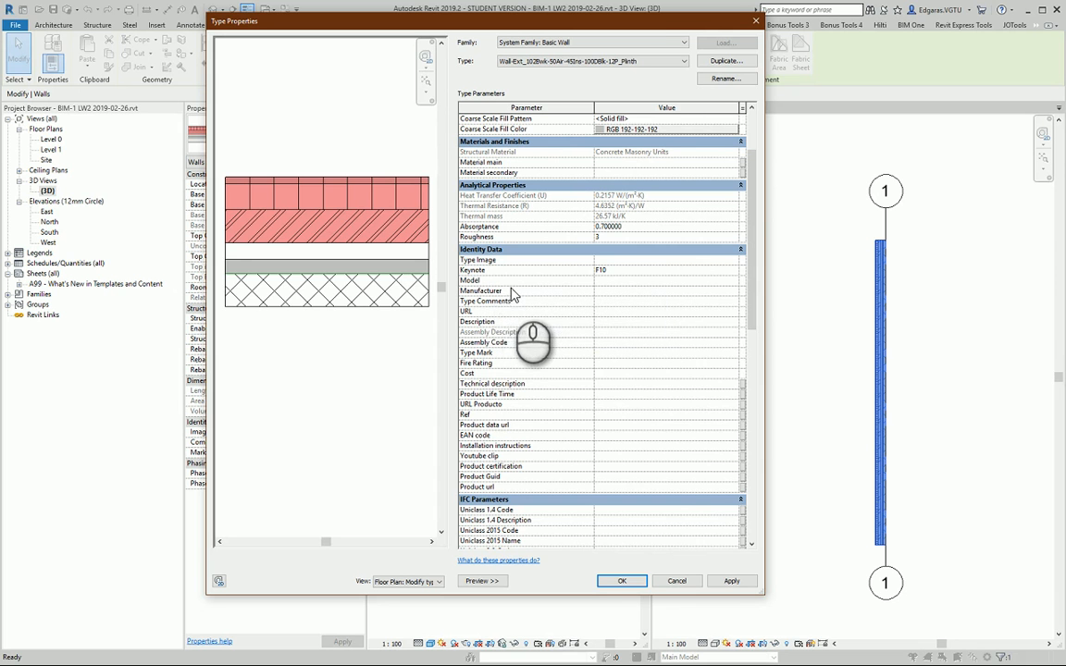
mouse_move(481, 291)
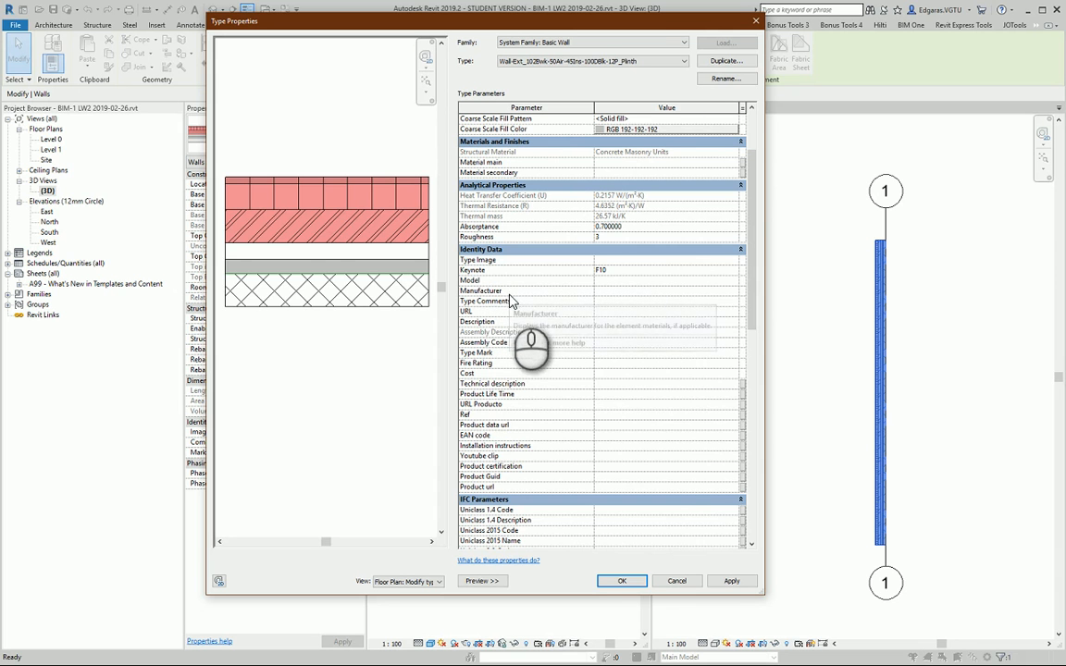
mouse_move(559, 311)
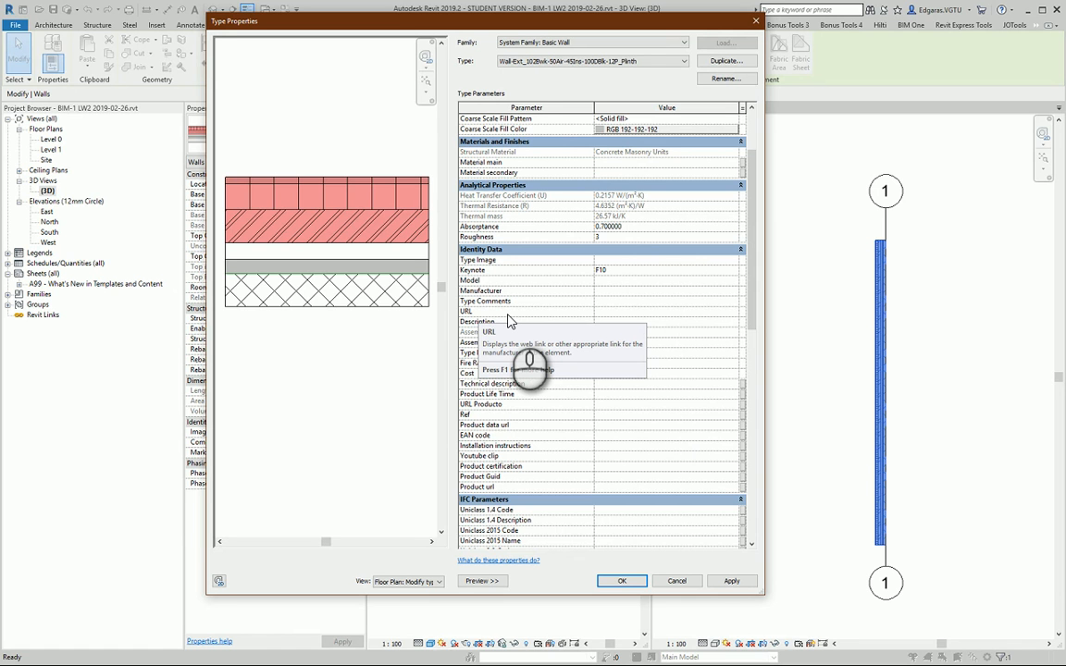
mouse_move(618, 324)
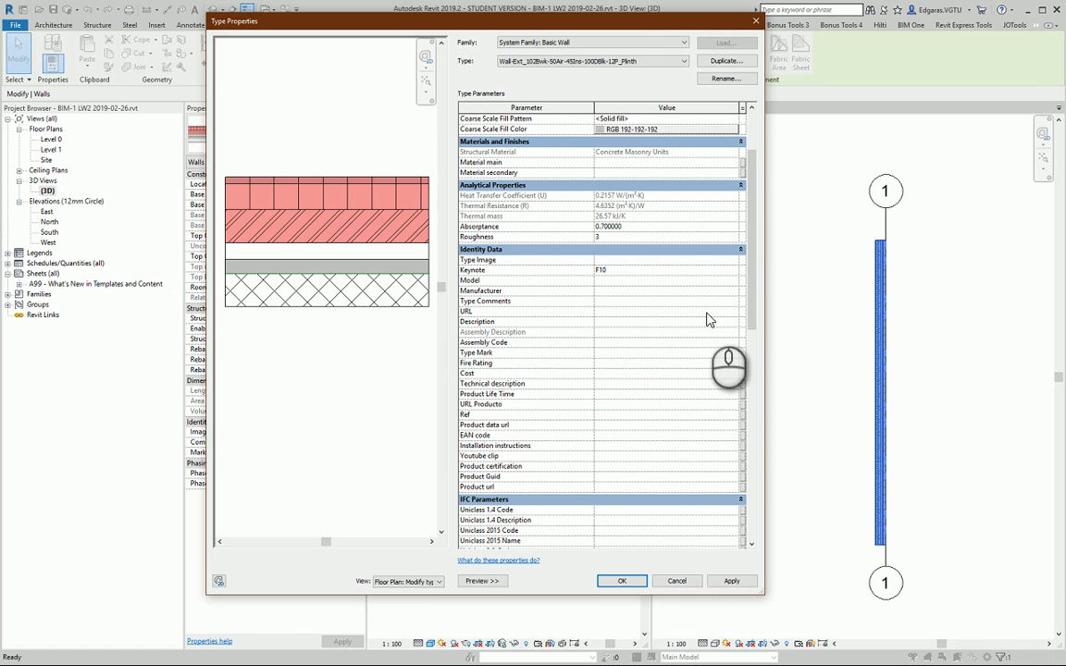
mouse_move(703, 322)
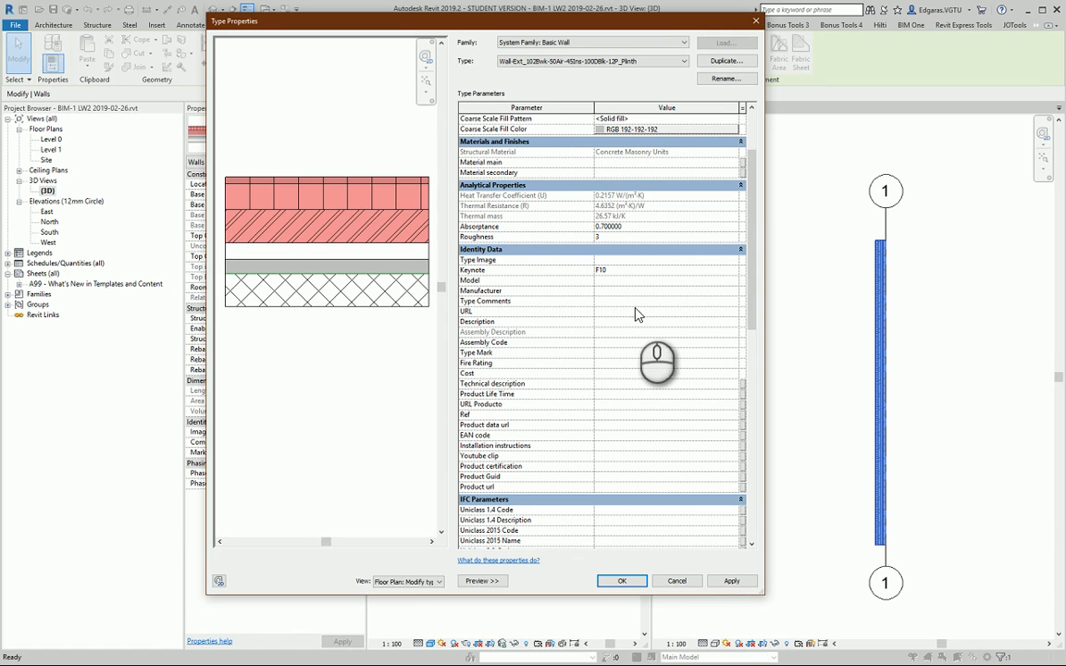
mouse_move(609, 318)
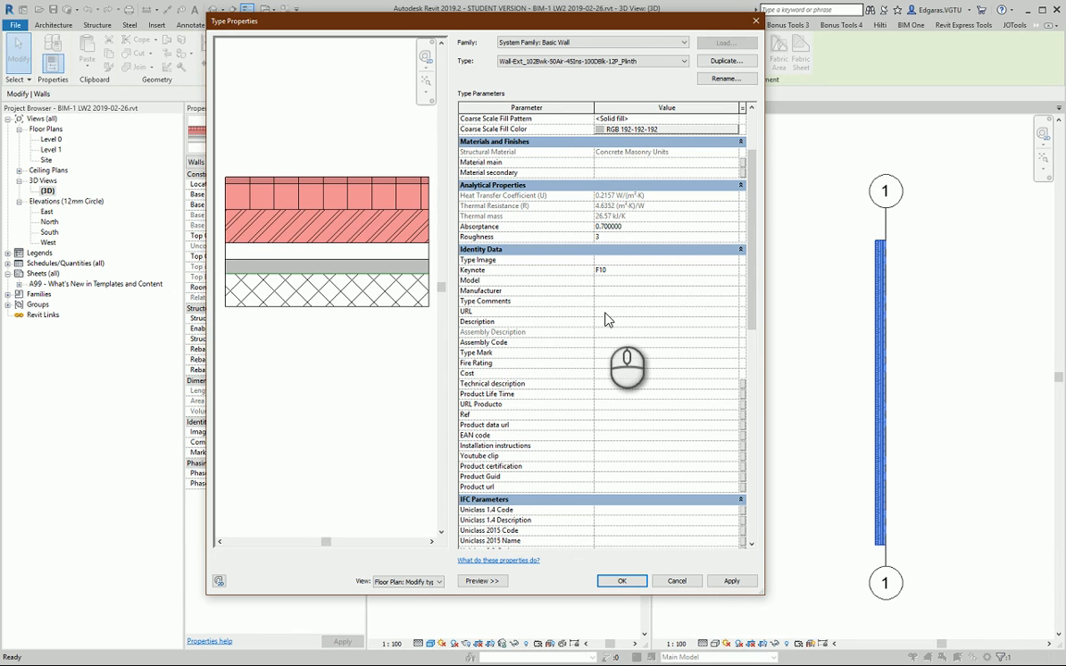
mouse_move(636, 318)
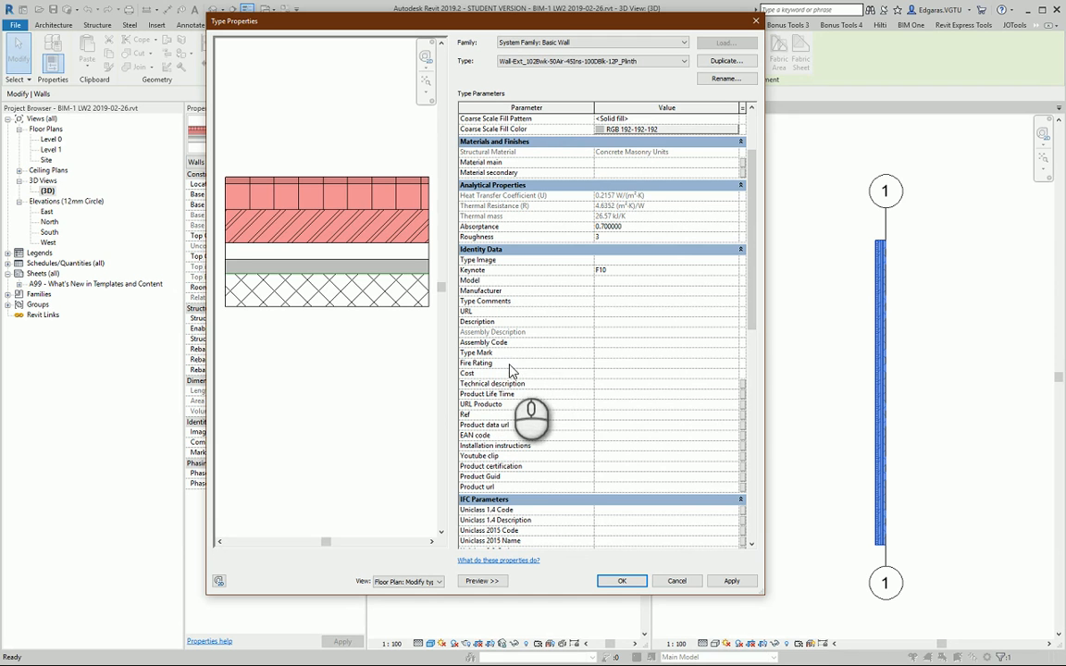
mouse_move(603, 362)
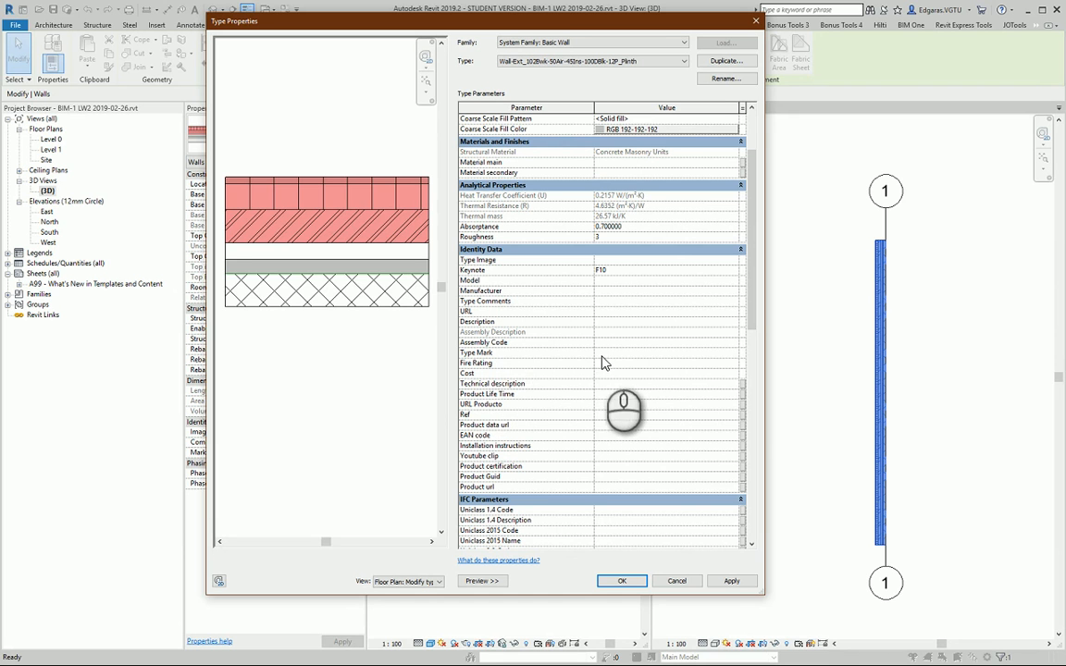
mouse_move(359, 291)
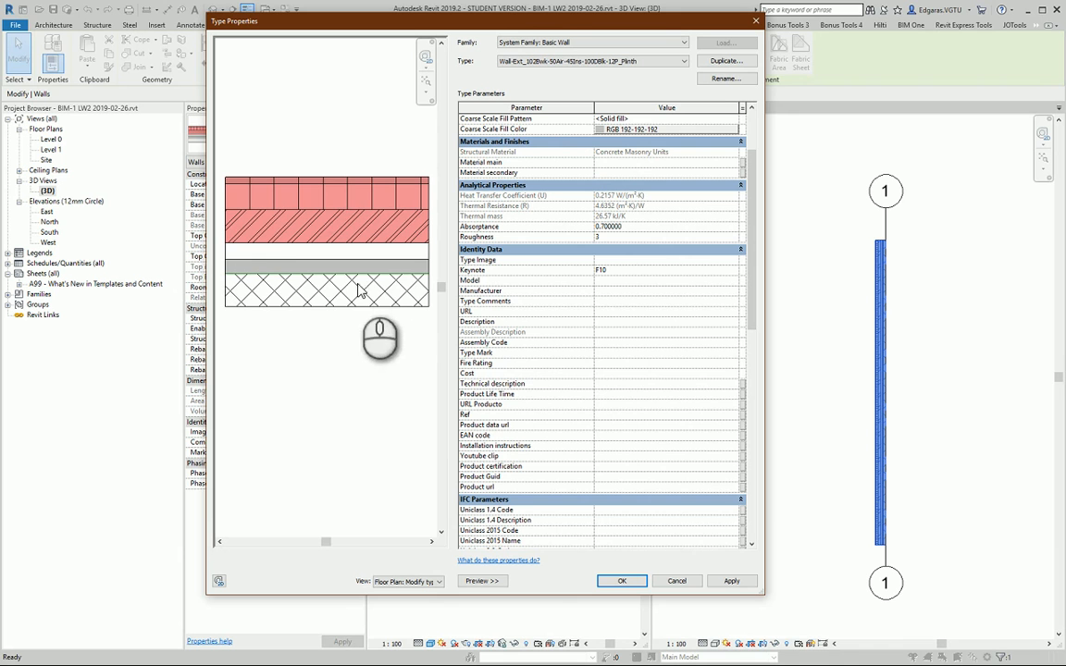
mouse_move(736, 363)
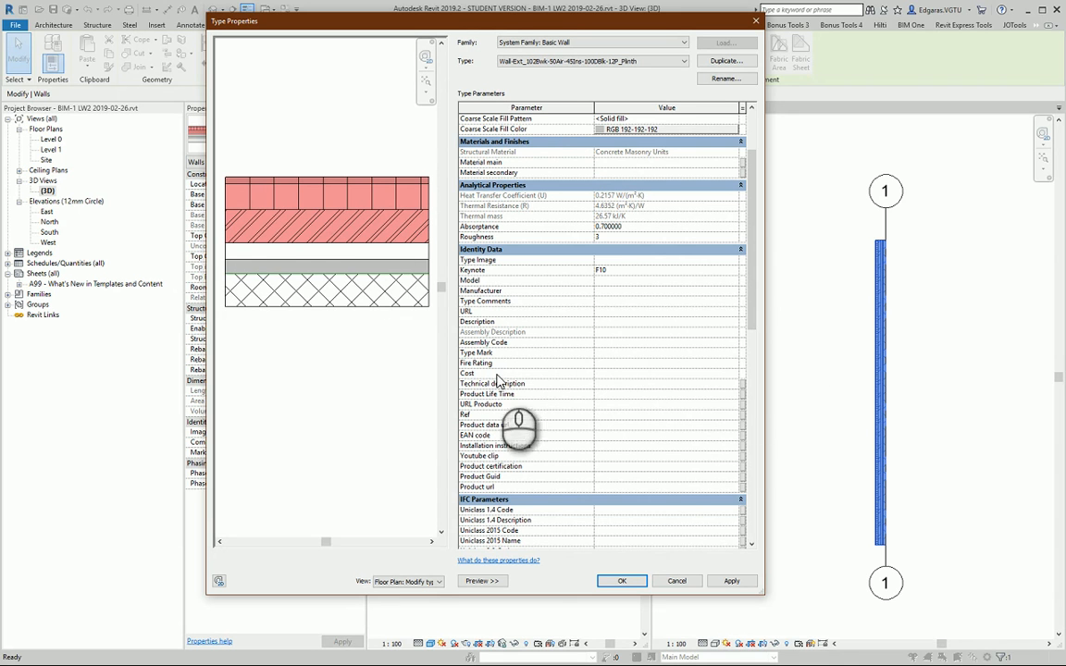
mouse_move(593, 386)
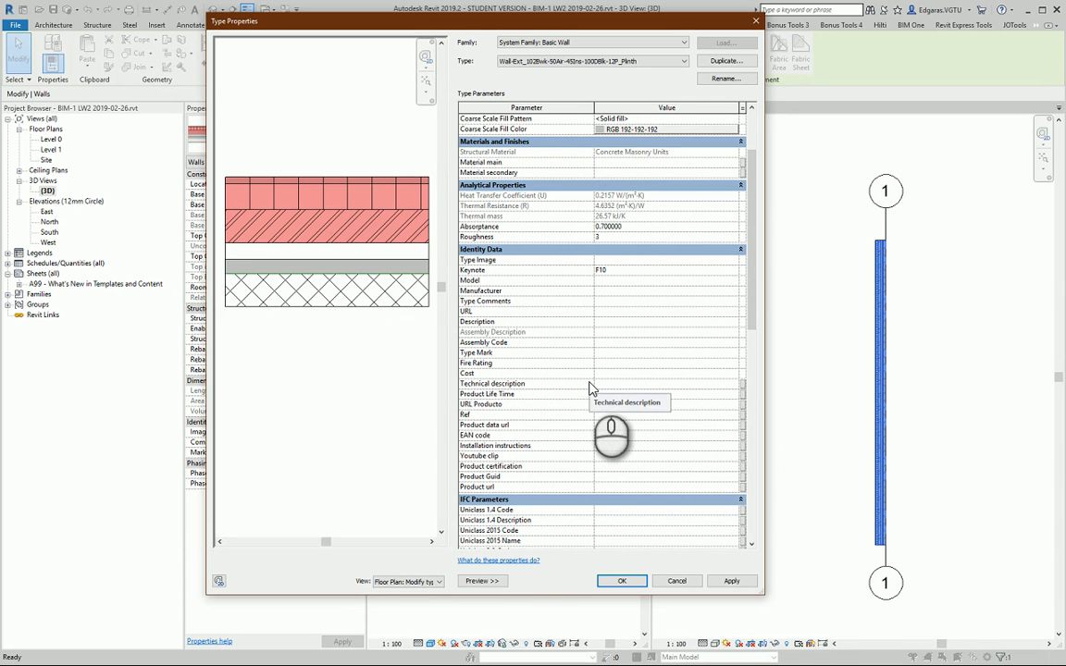
mouse_move(518, 383)
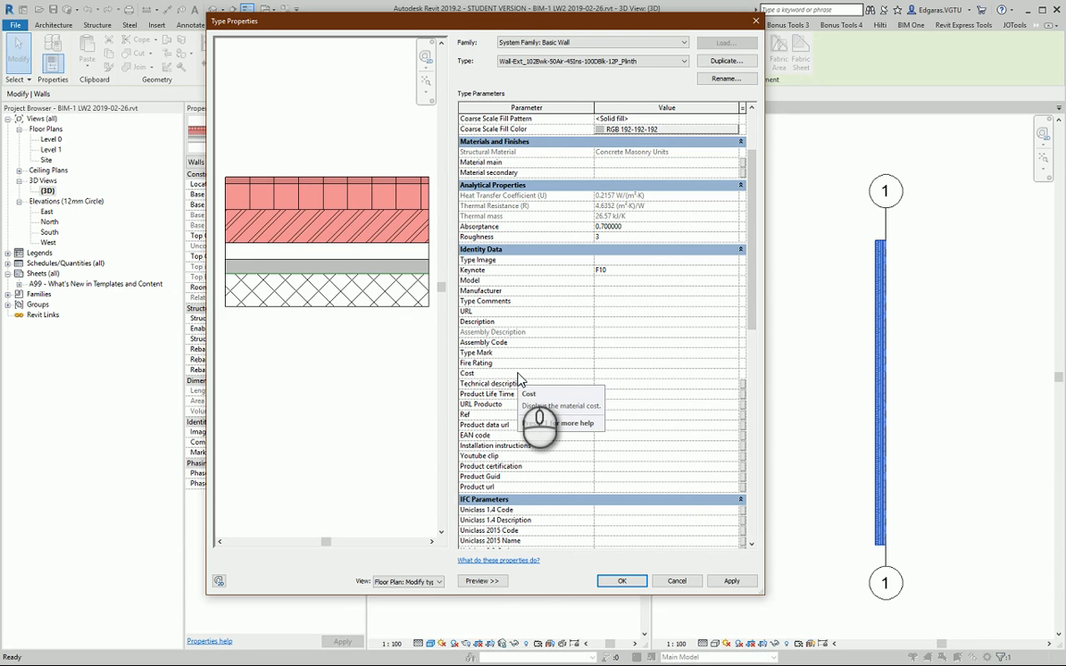
mouse_move(625, 392)
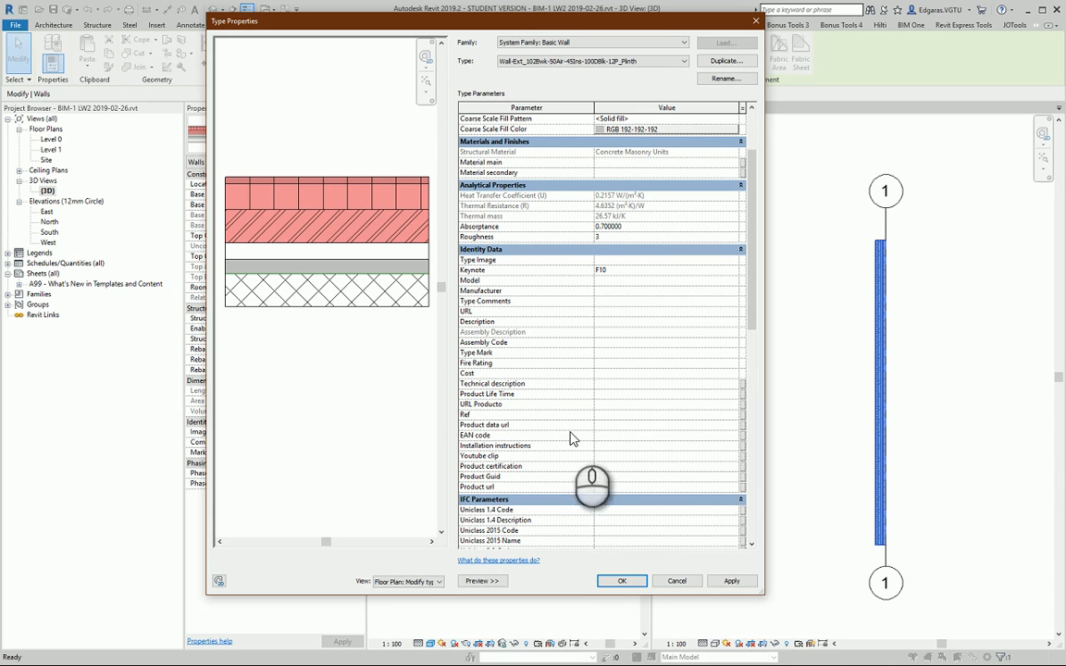
Step: Scroll the Type Parameters down to IFC Parameters, Analysis Results and General
scroll("down", 3)
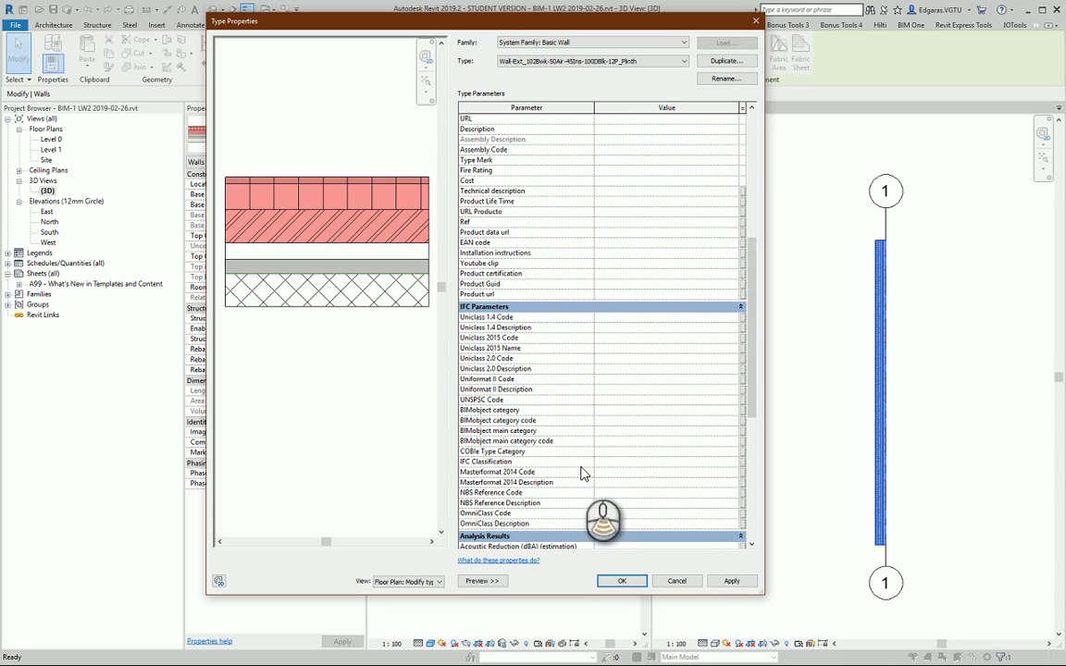
scroll("down", 3)
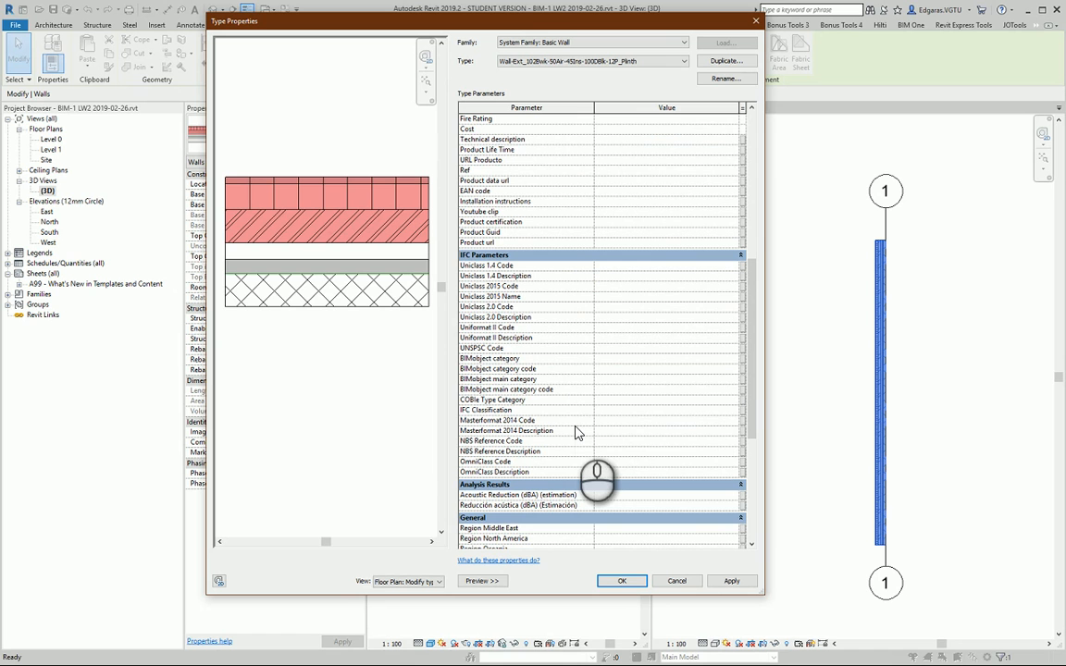
mouse_move(575, 433)
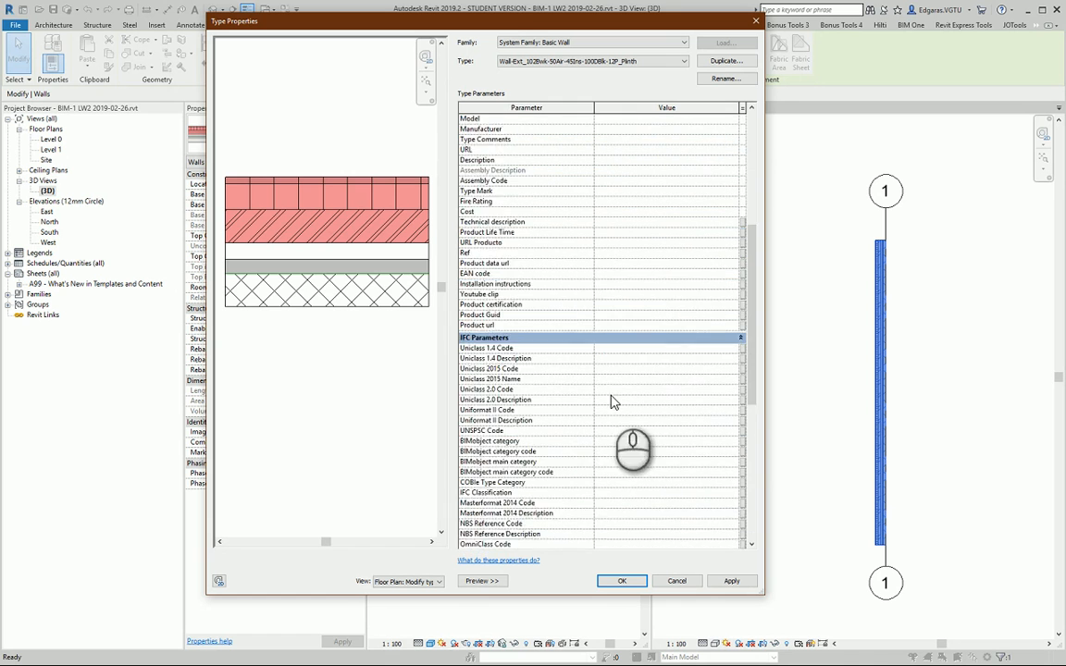
scroll("down", 3)
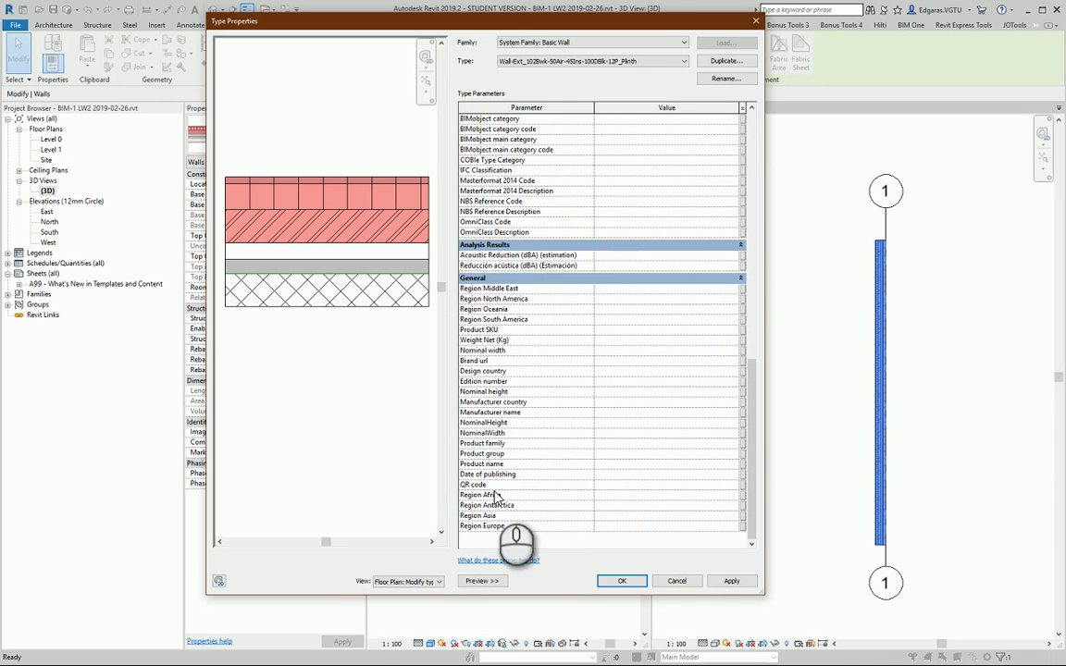